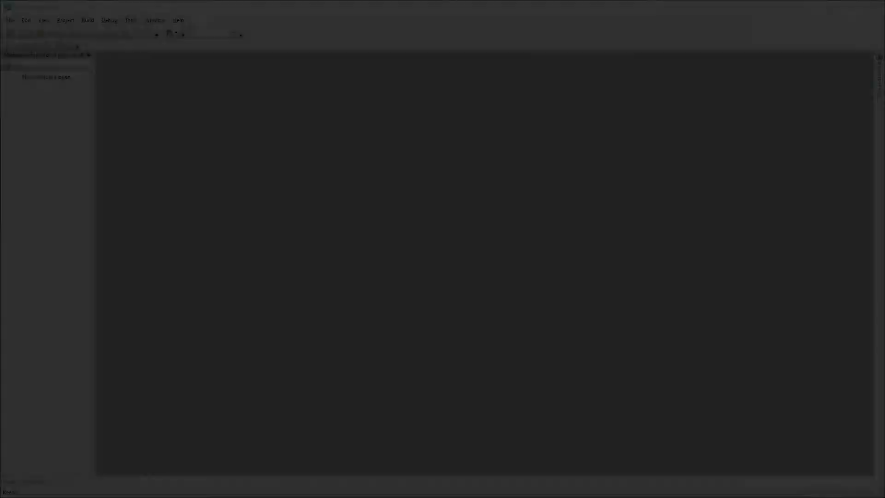
# Create a new PSoC 5LP design project with workspace and project both named Stepper
pyautogui.click(9, 20)
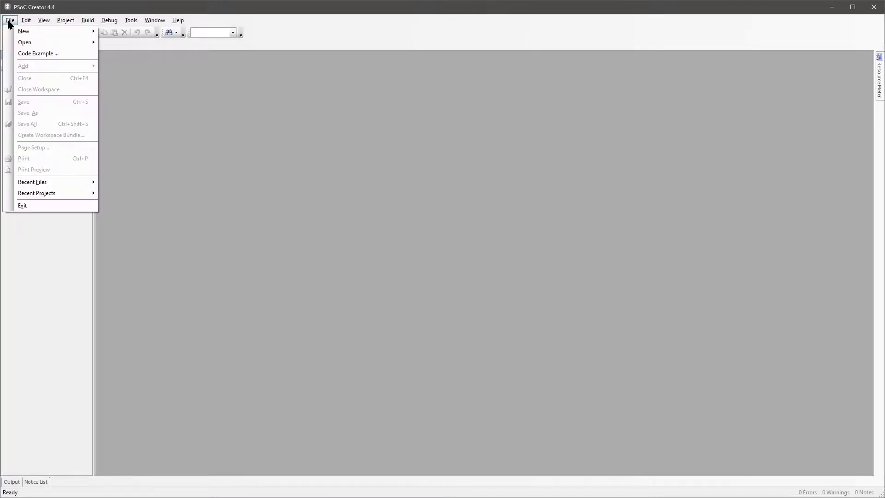
pyautogui.moveTo(24, 31)
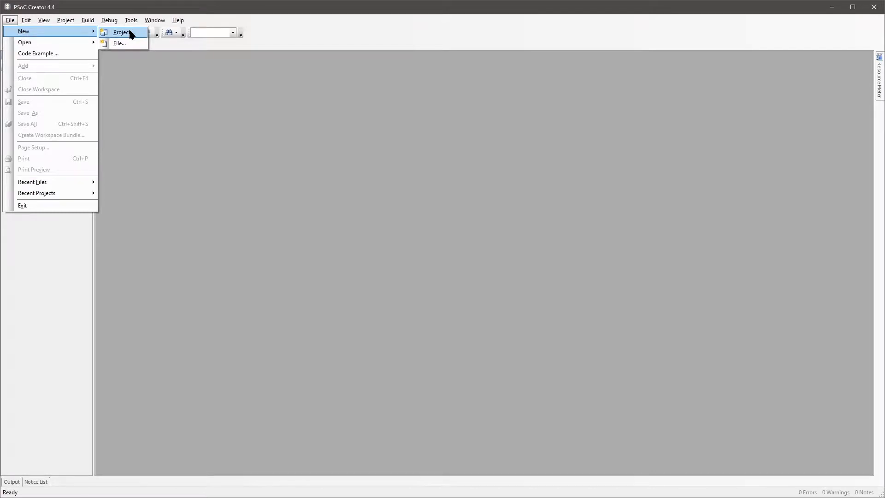
pyautogui.click(122, 32)
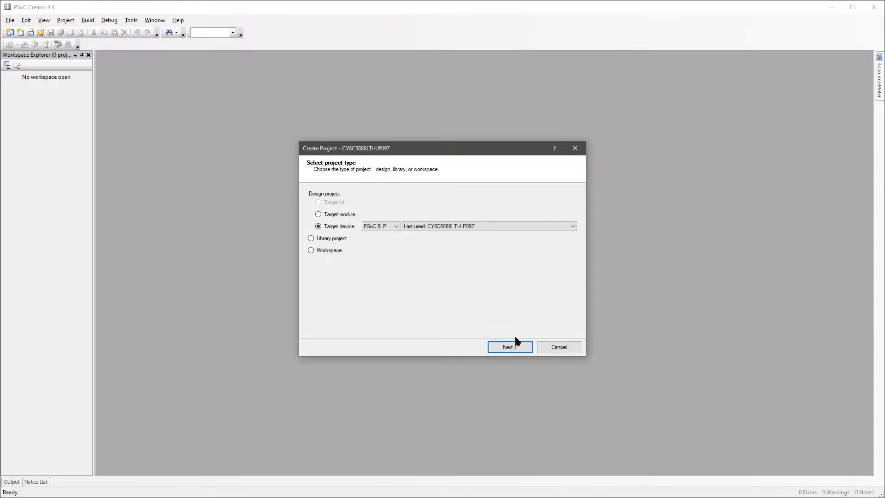
pyautogui.click(509, 347)
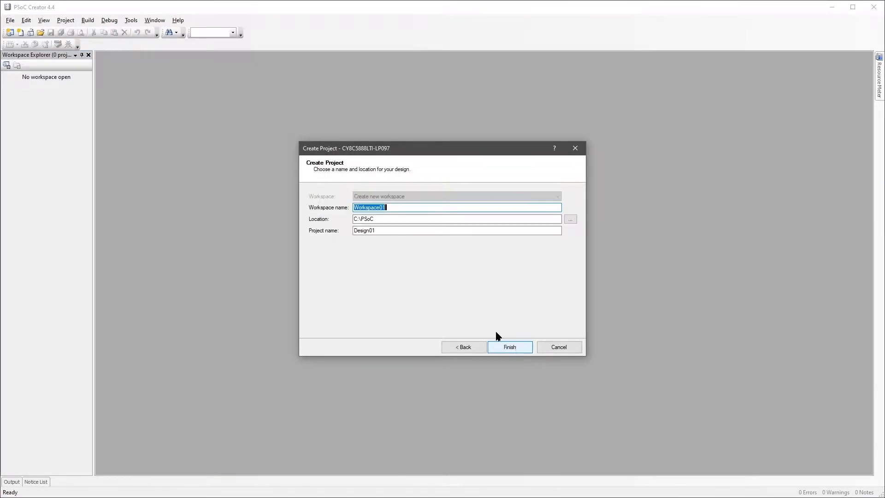
pyautogui.write('Stepper')
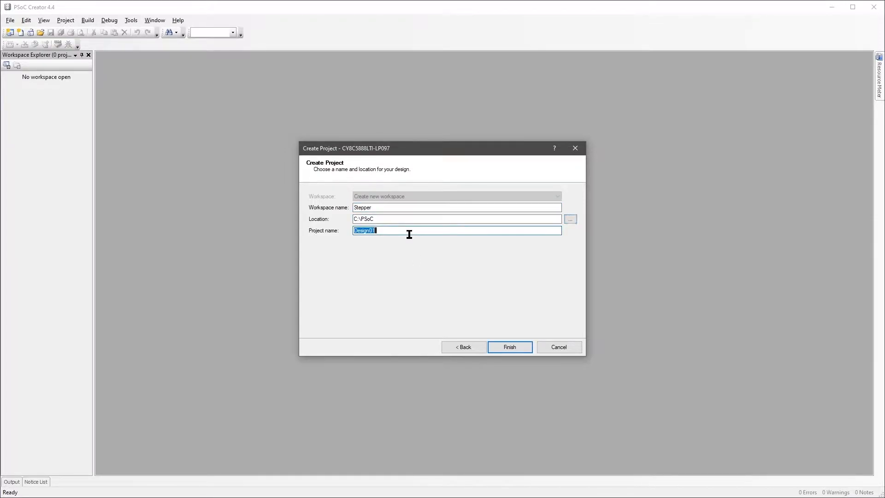
pyautogui.write('Stepper')
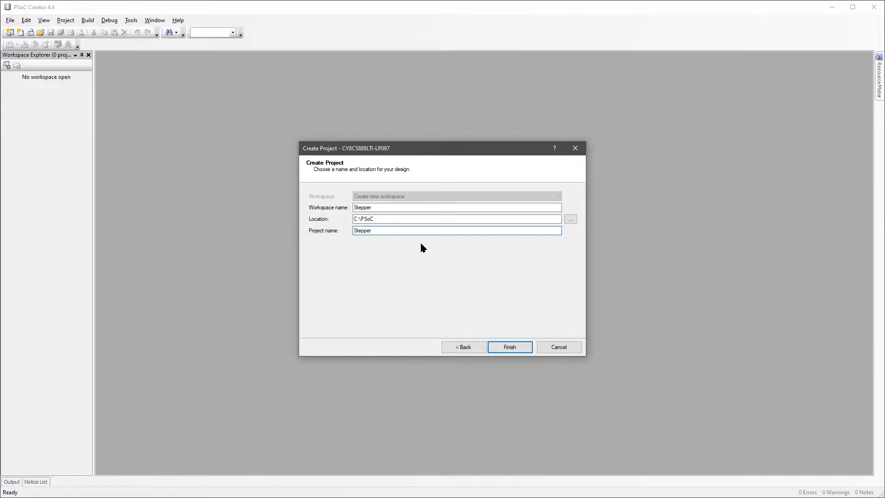
pyautogui.click(509, 347)
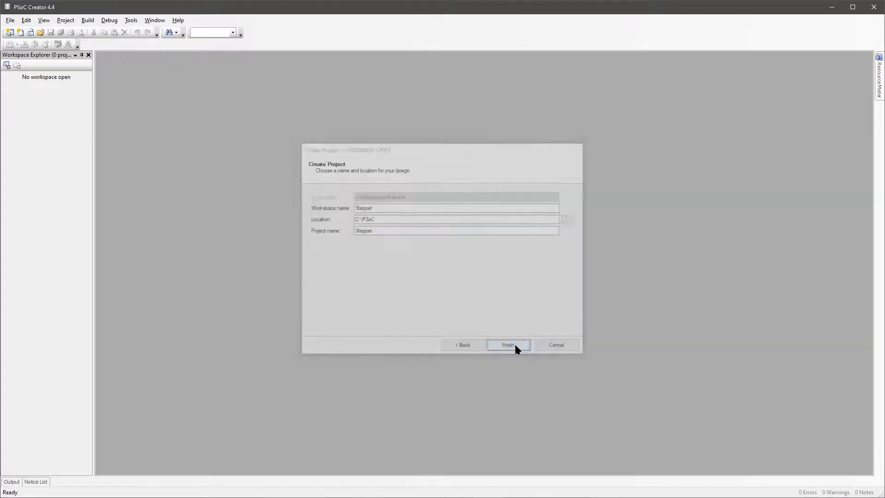
pyautogui.click(507, 345)
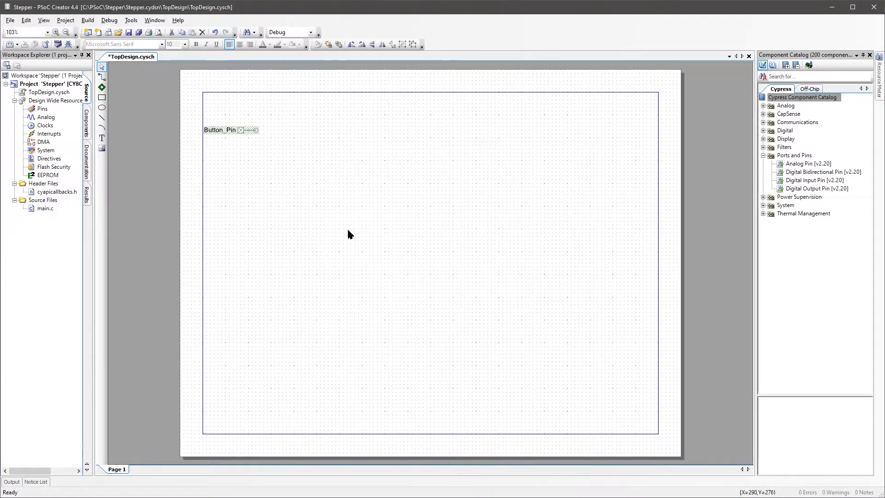
# Rename the placed output pins to LED_Pin and Direction_Pin in their settings
pyautogui.doubleClick(221, 130)
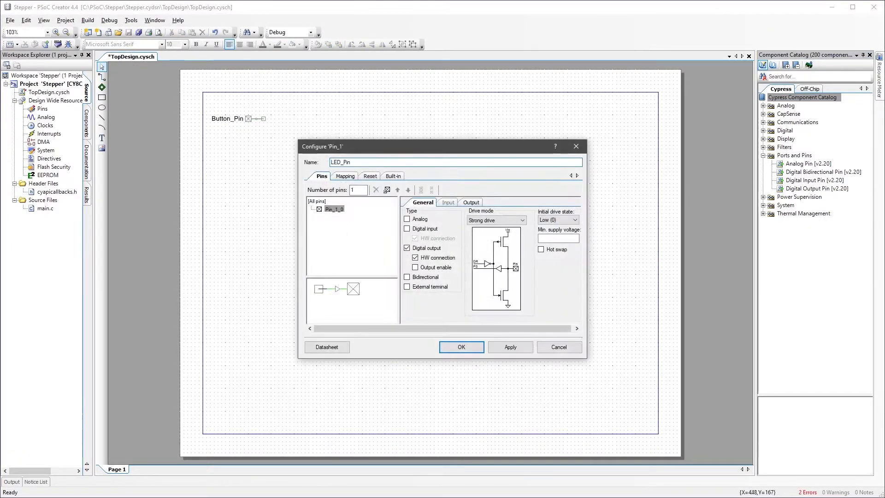
pyautogui.click(461, 346)
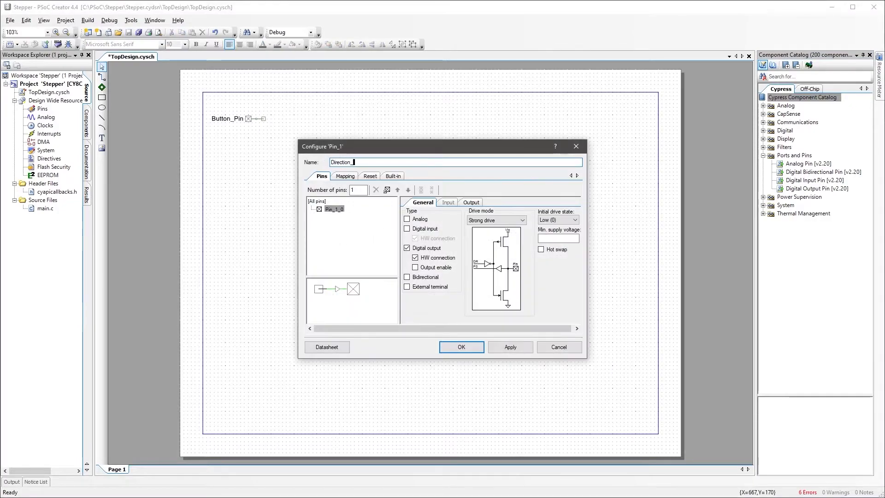
pyautogui.click(461, 346)
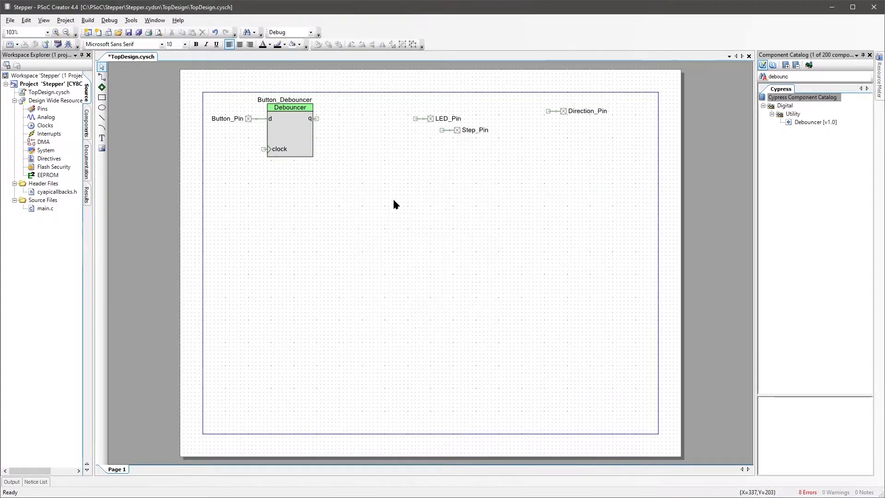
# Set Button_Debounce_Clock's frequency to 12 Hz
pyautogui.click(428, 214)
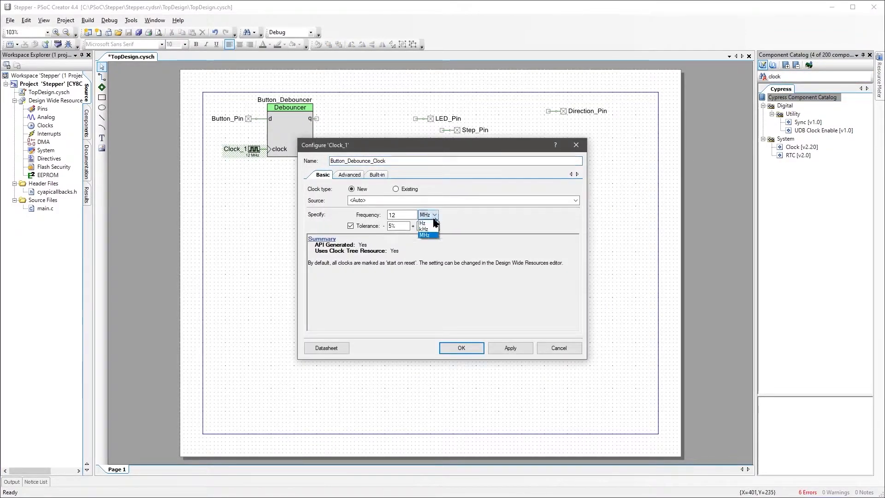
pyautogui.click(461, 348)
pyautogui.write('not')
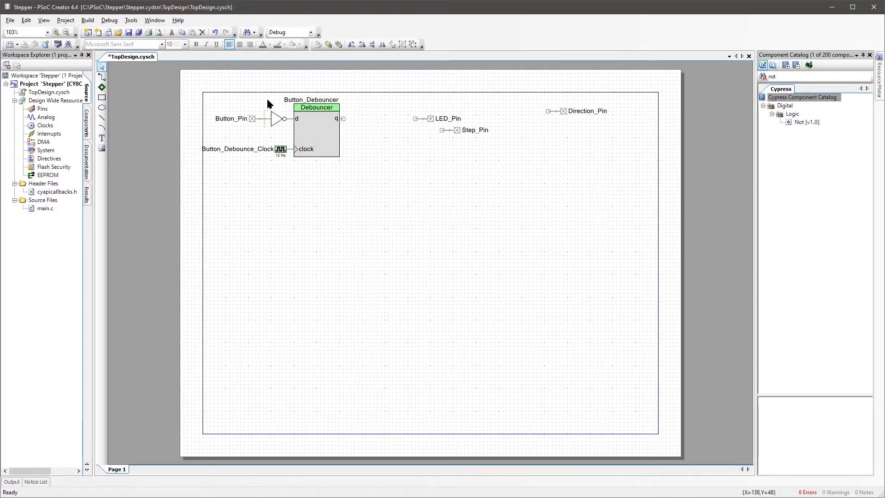
# Place an Interrupt component named Button_Interrupt on the debouncer output
pyautogui.click(814, 76)
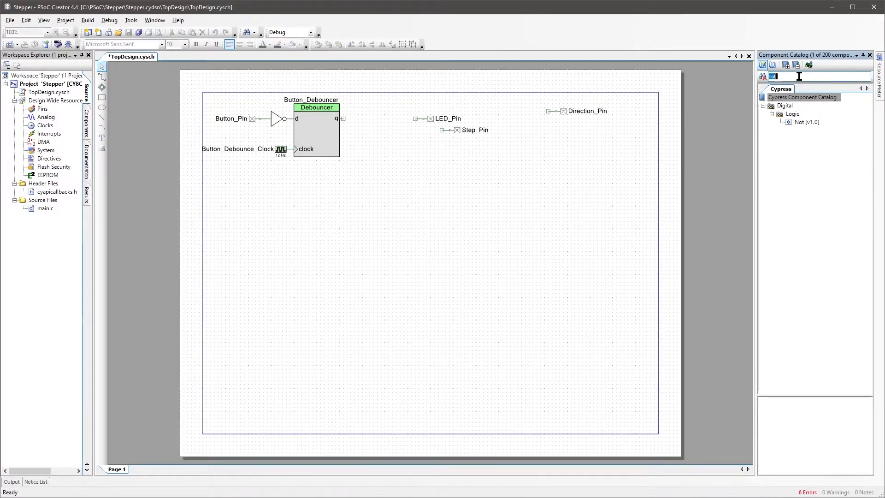
pyautogui.write('interrupt')
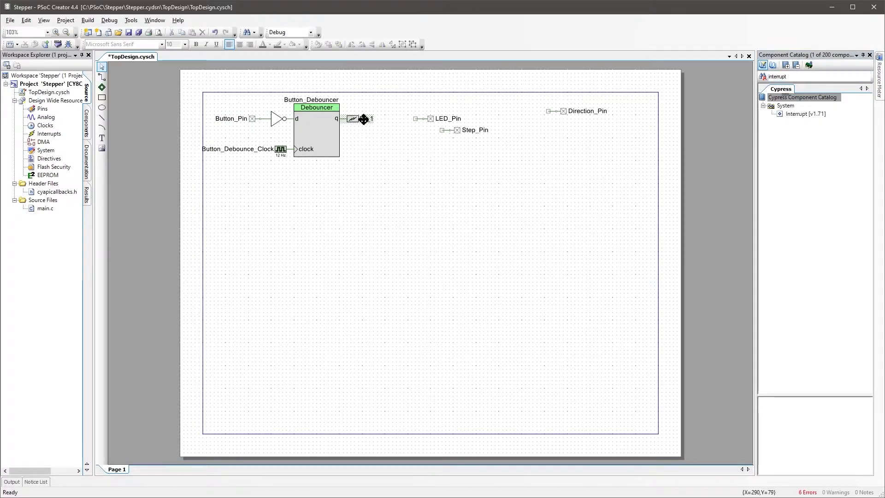
pyautogui.doubleClick(362, 119)
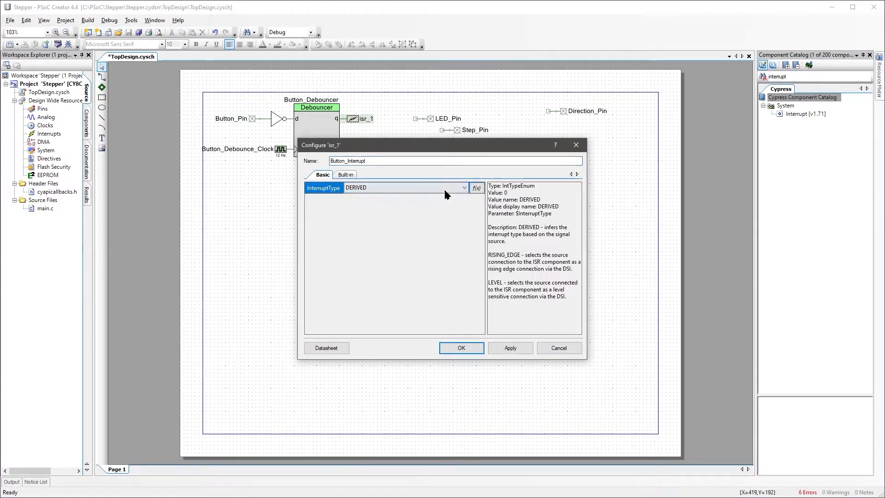
pyautogui.click(461, 347)
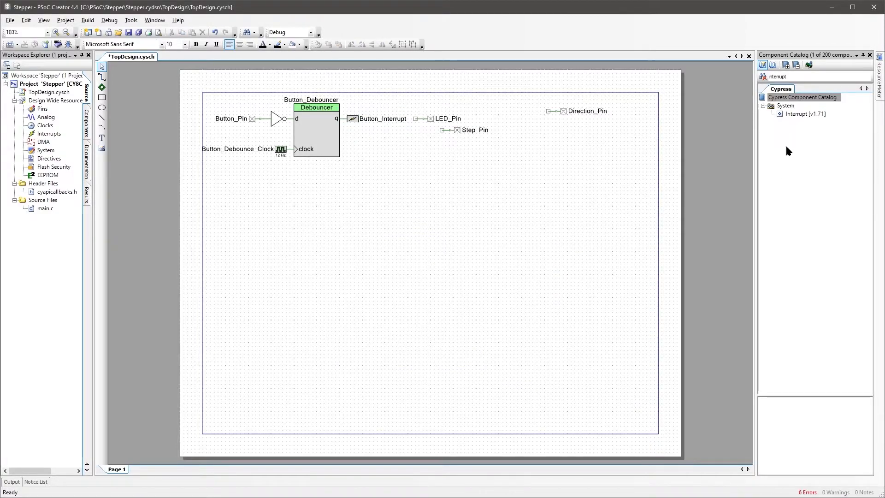
pyautogui.write('Cont')
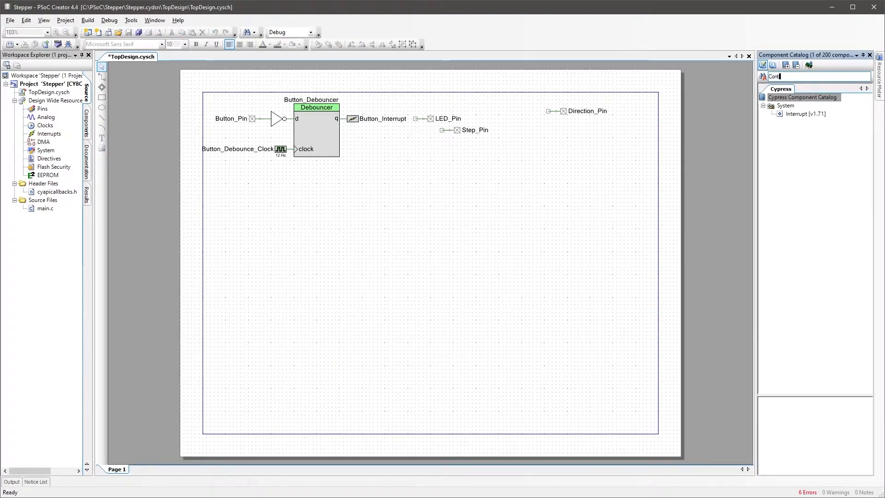
# Place a Control Register named Enable with a single output
pyautogui.write('Control')
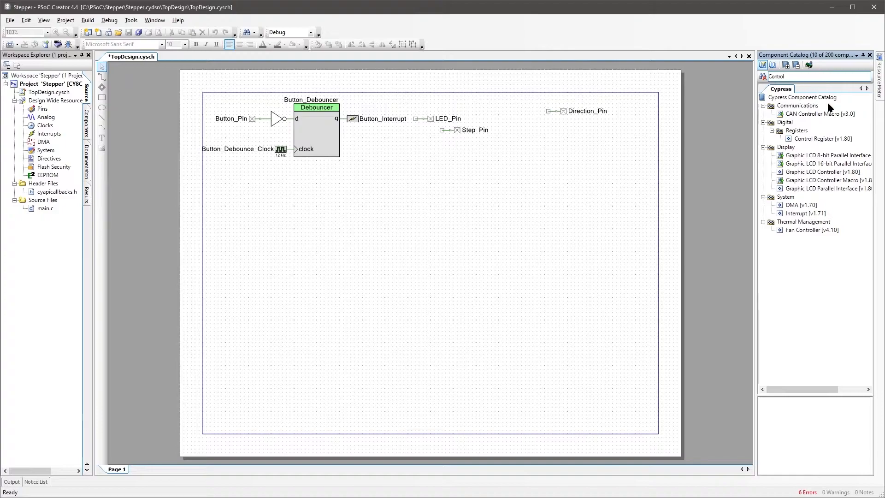
pyautogui.click(823, 138)
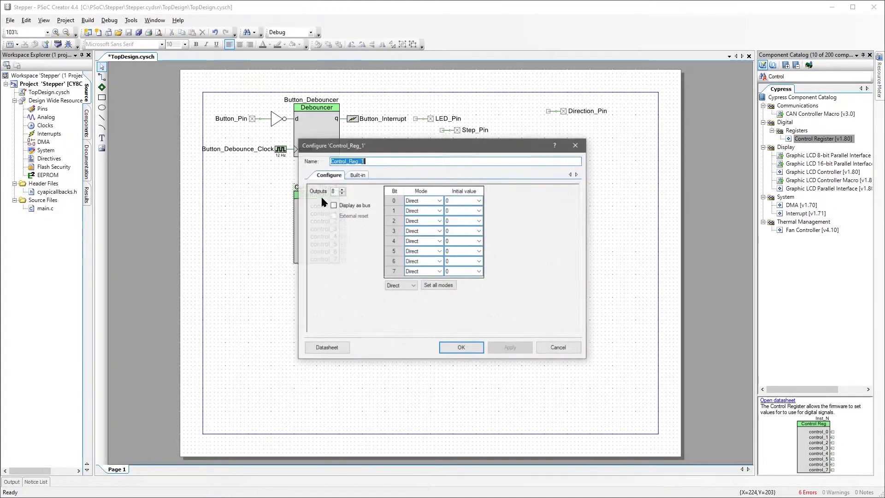
pyautogui.write('Enable')
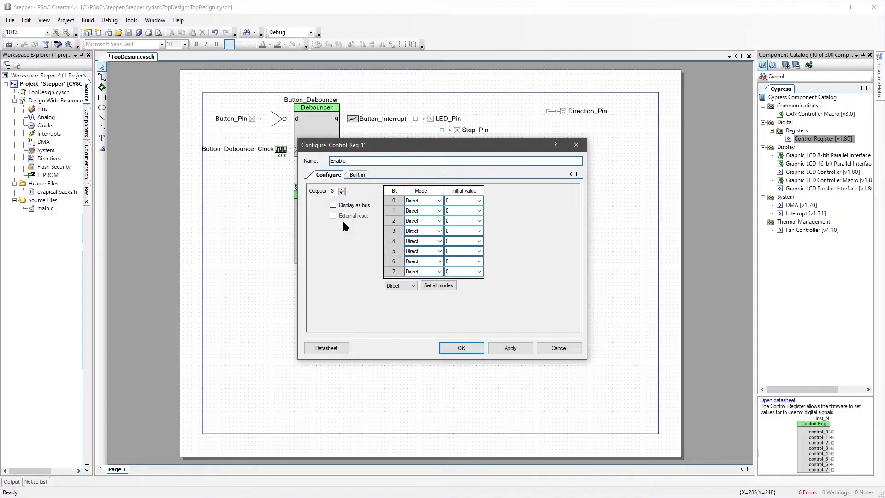
pyautogui.click(341, 192)
pyautogui.write('1')
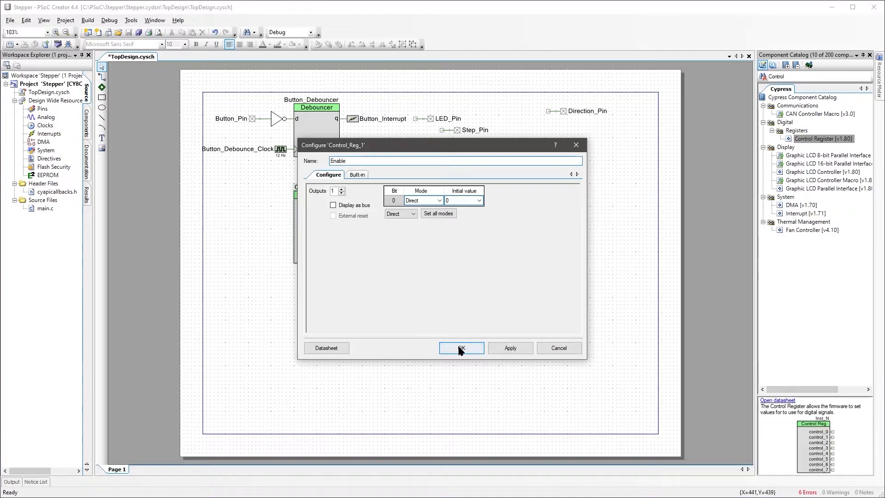
pyautogui.click(461, 347)
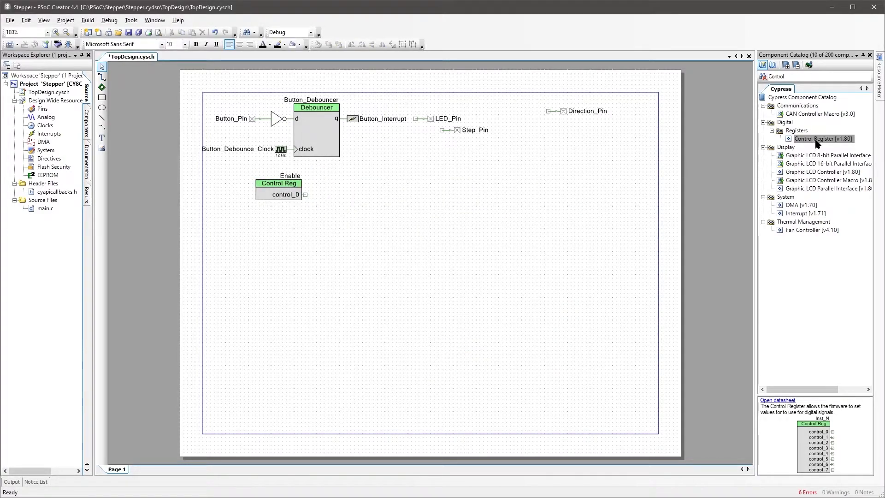
# Configure the second Control Register as Direction with a single output
pyautogui.doubleClick(516, 133)
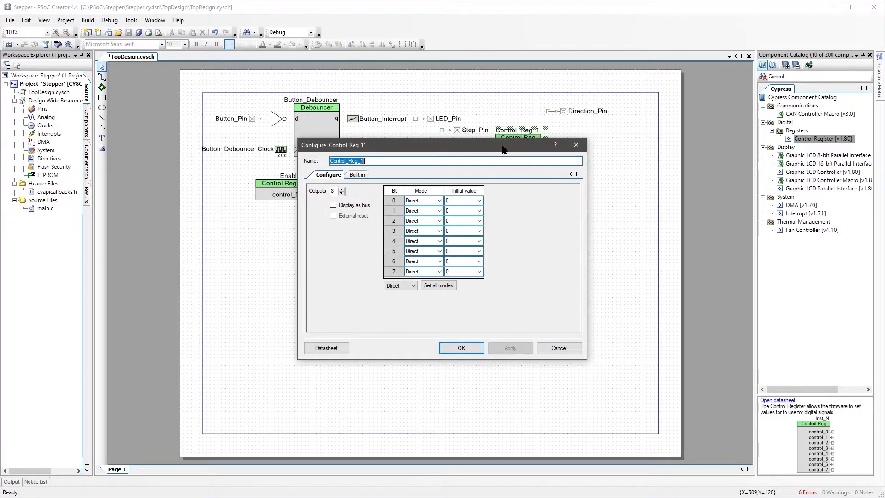
pyautogui.write('Direction')
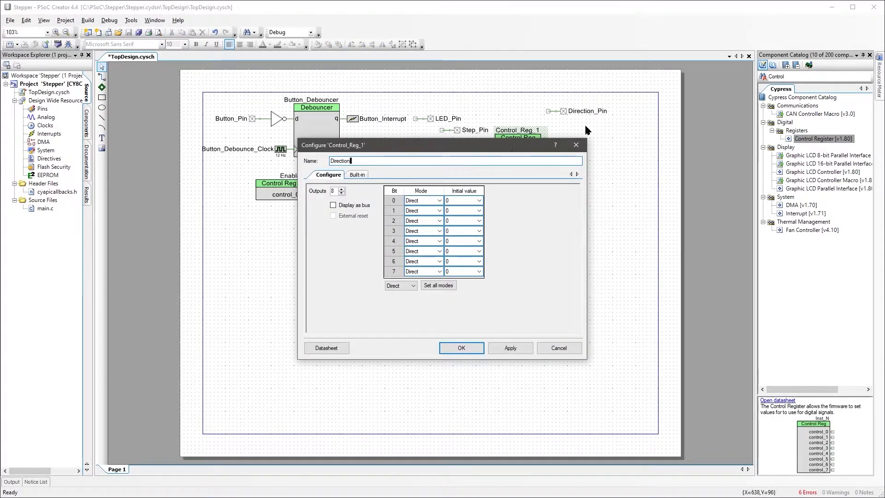
pyautogui.click(341, 193)
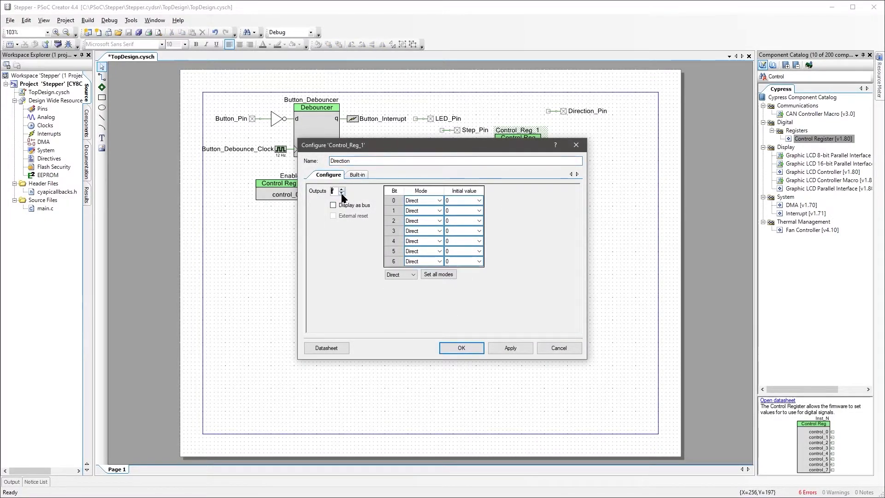
pyautogui.click(462, 348)
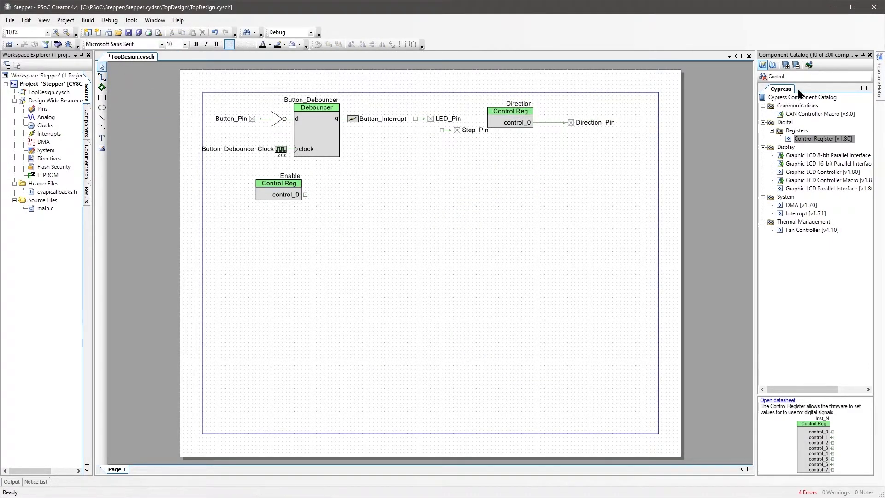
pyautogui.write('Counter')
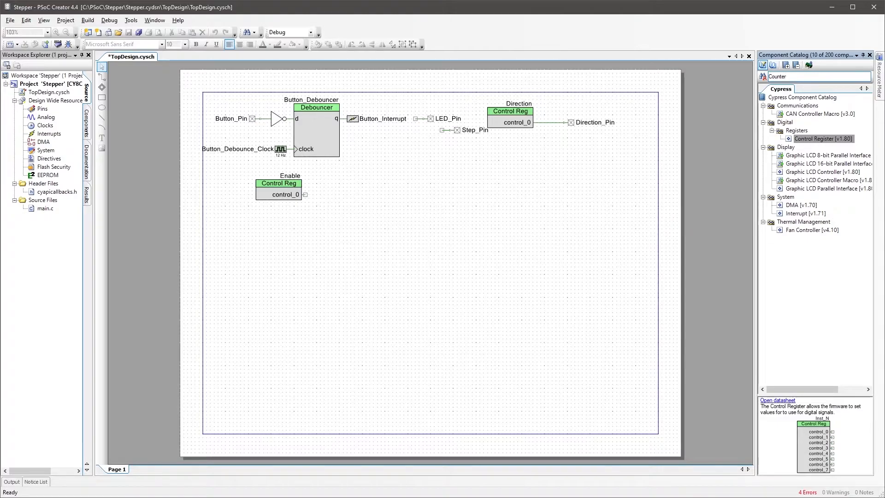
# Place a Counter named Step_Timer as a 32-bit UDB up counter with advanced options set
pyautogui.click(810, 122)
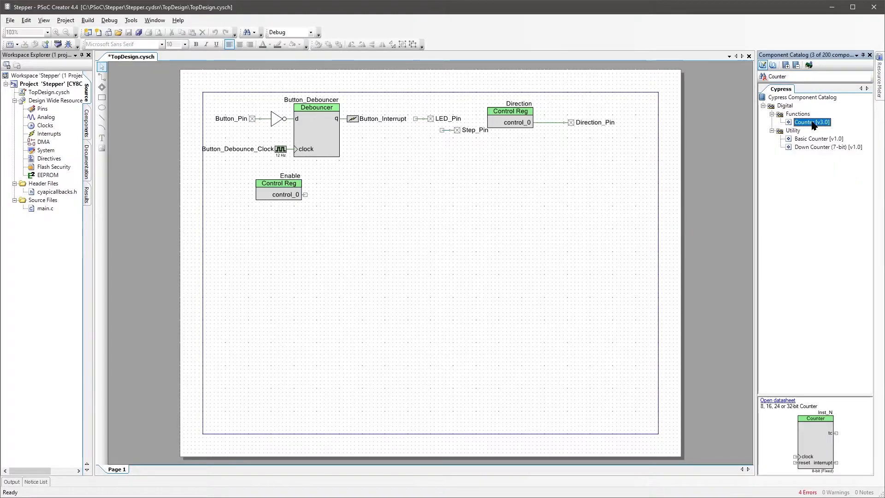
pyautogui.doubleClick(811, 121)
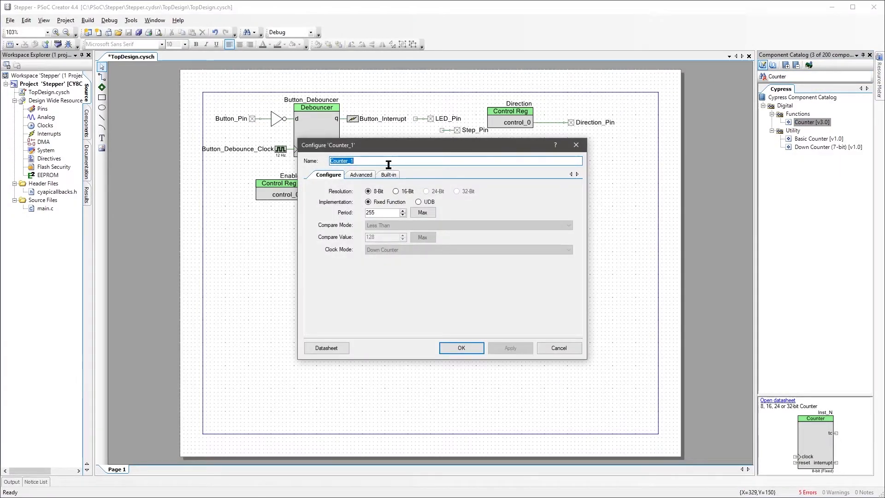
pyautogui.write('Step')
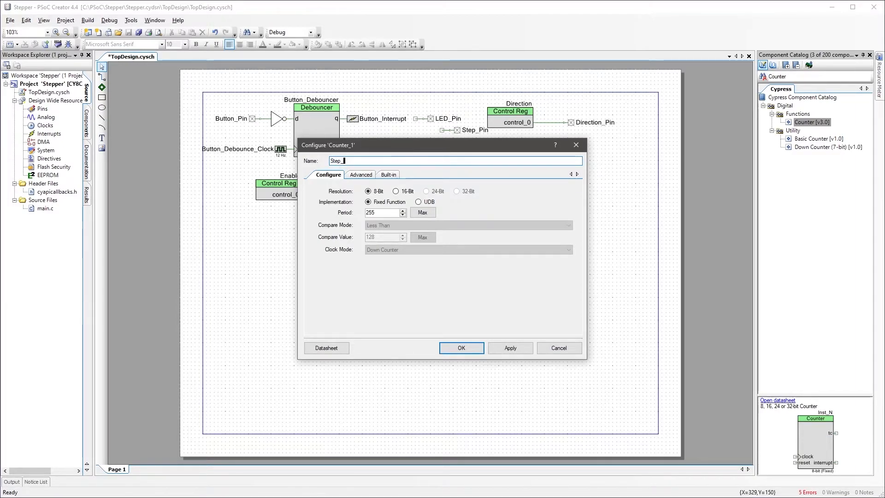
pyautogui.write('_Timer')
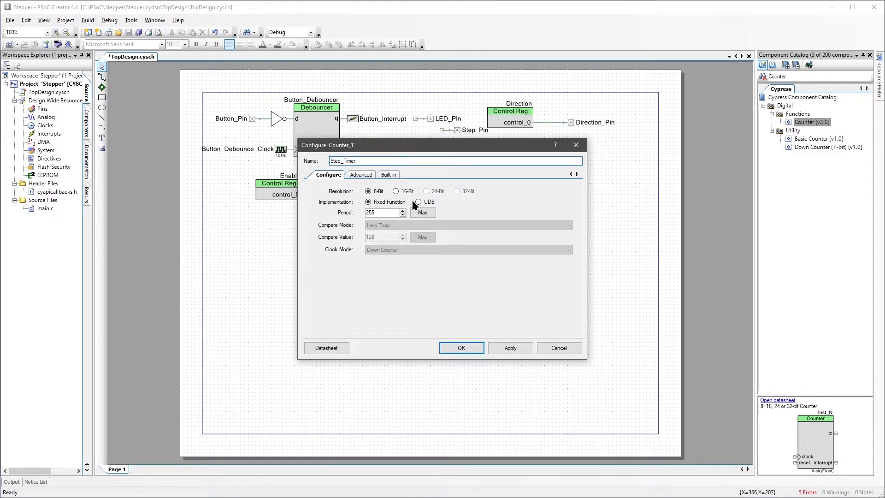
pyautogui.click(456, 191)
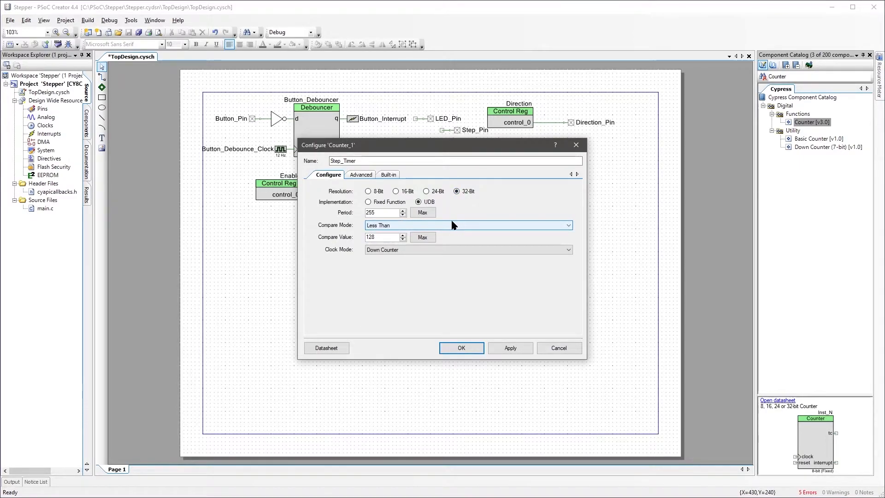
pyautogui.click(469, 250)
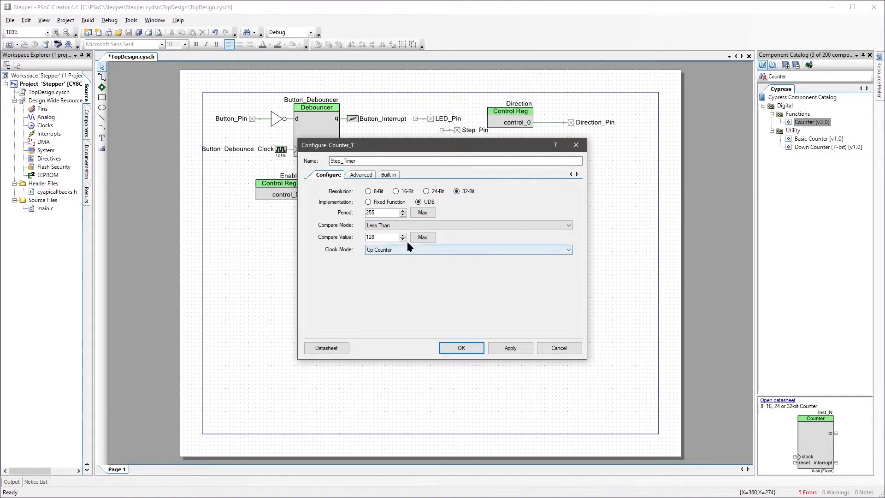
pyautogui.click(360, 175)
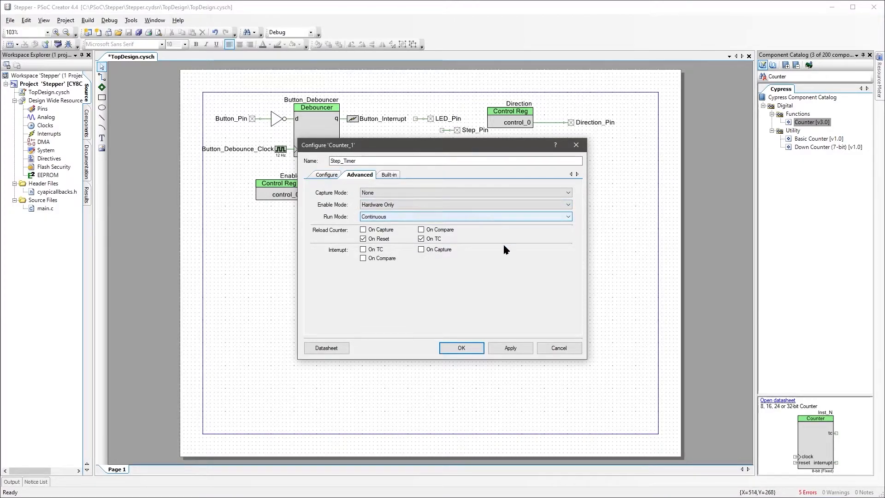
pyautogui.click(461, 348)
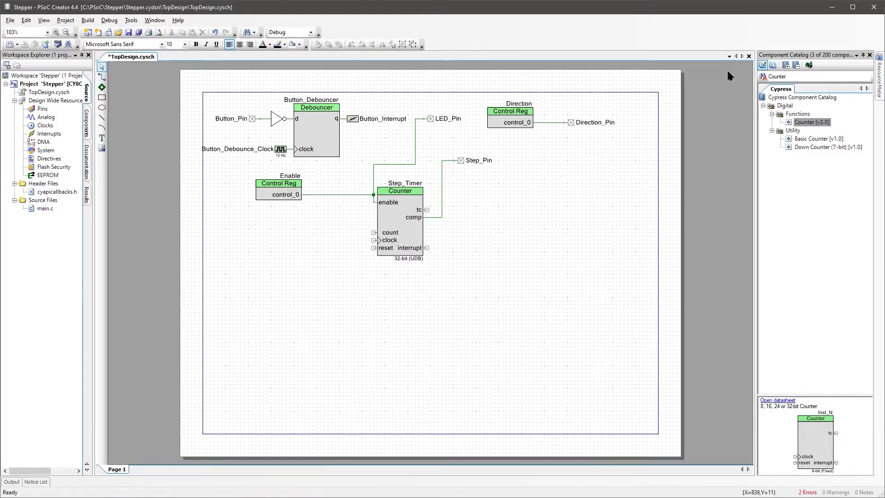
pyautogui.write('clock')
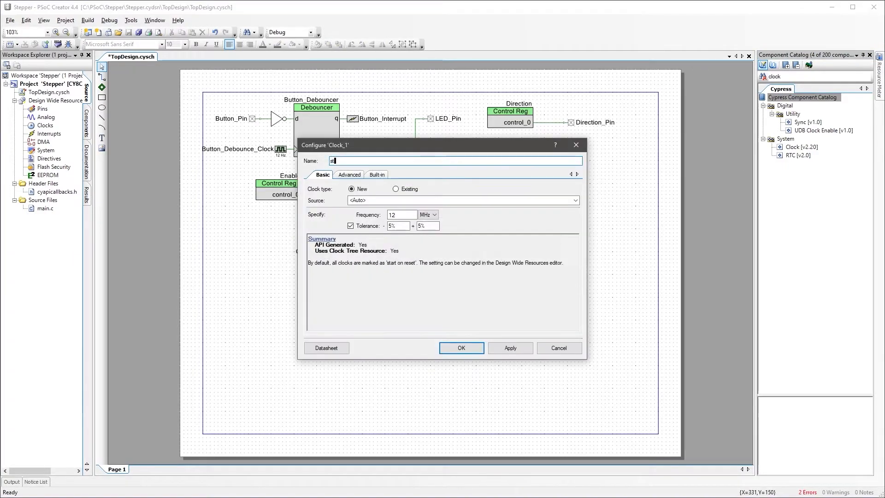
# Name the first clock step_clock at 1 MHz and configure the second clock as BUS_CLK
pyautogui.write('step_clock')
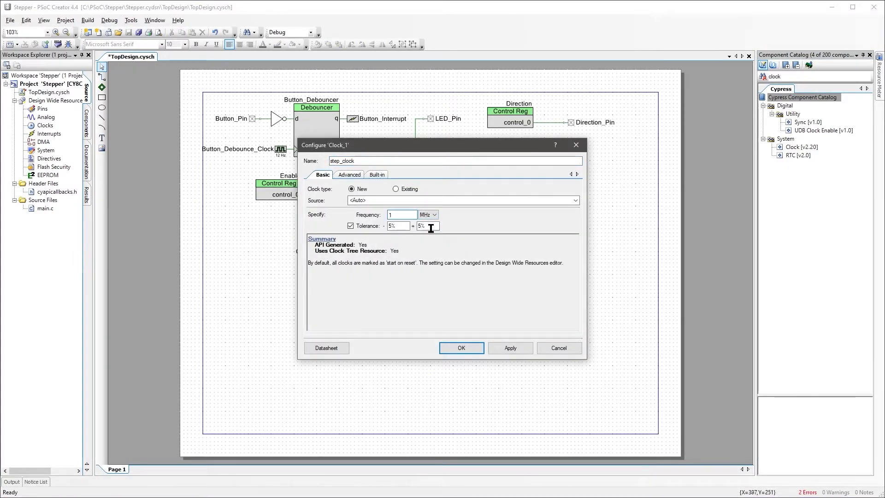
pyautogui.click(461, 347)
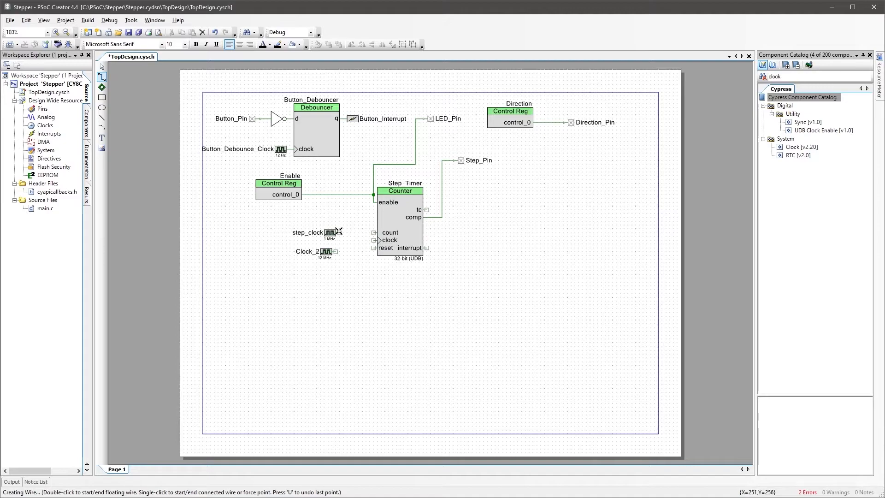
pyautogui.doubleClick(315, 250)
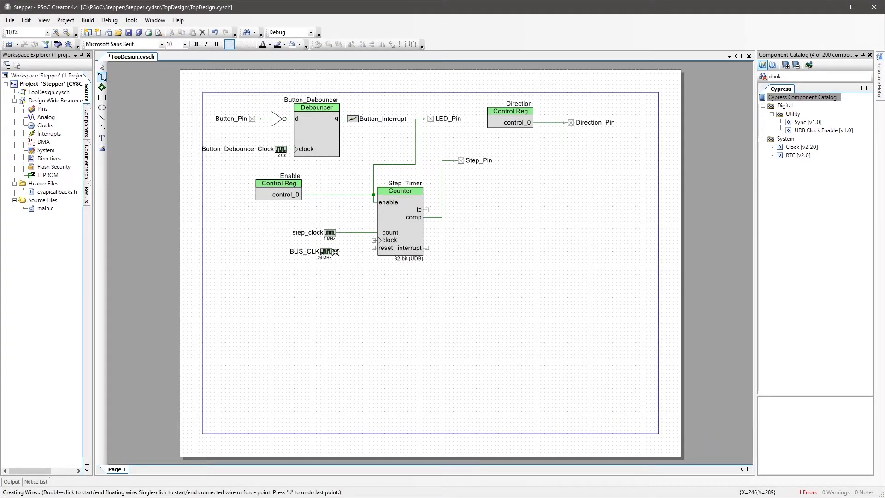
# Add an Interrupt named Step_Interrupt on the compare output and start configuring Step_Counter
pyautogui.write('interrupt')
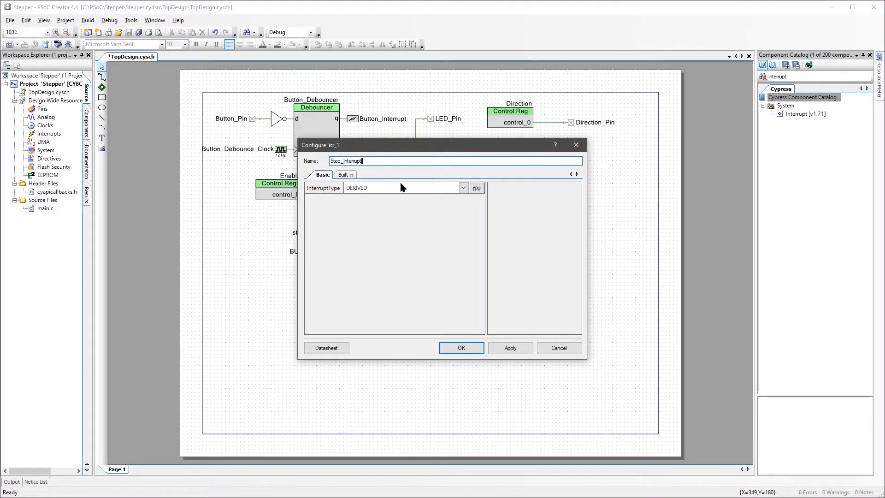
pyautogui.click(462, 348)
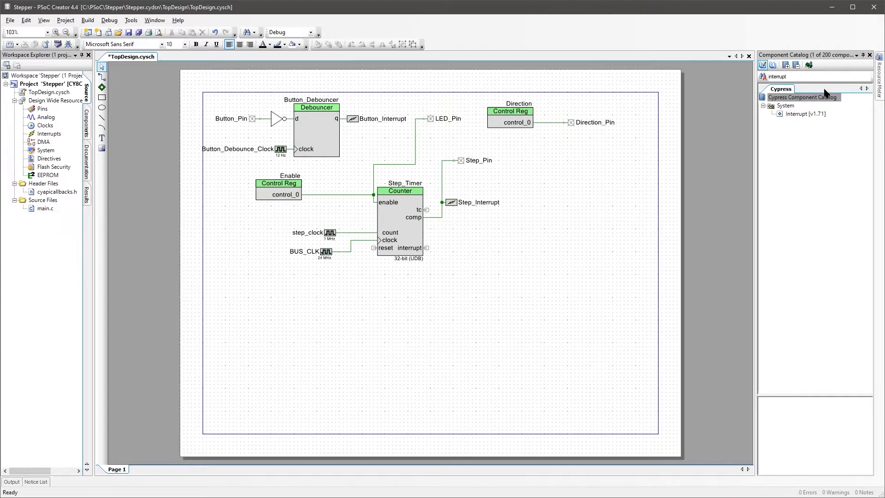
pyautogui.doubleClick(399, 189)
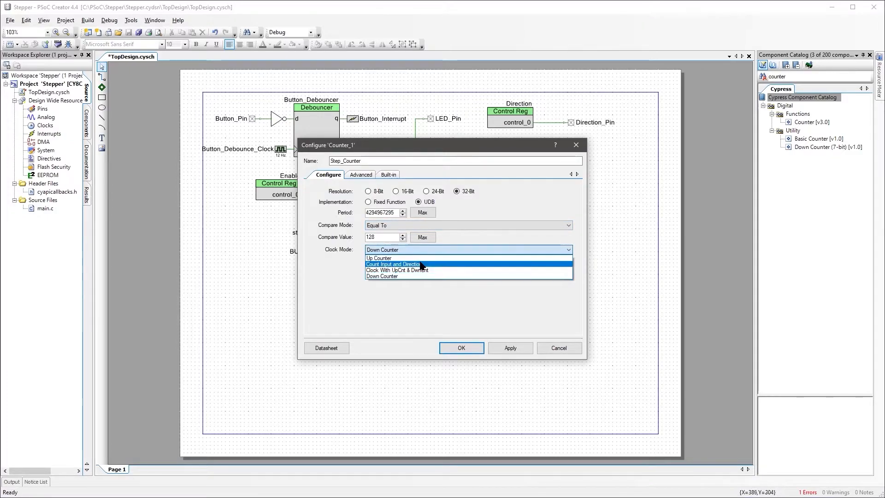
# Set Step_Counter to count input with direction mode and add Done_Interrupt on its compare output
pyautogui.click(393, 264)
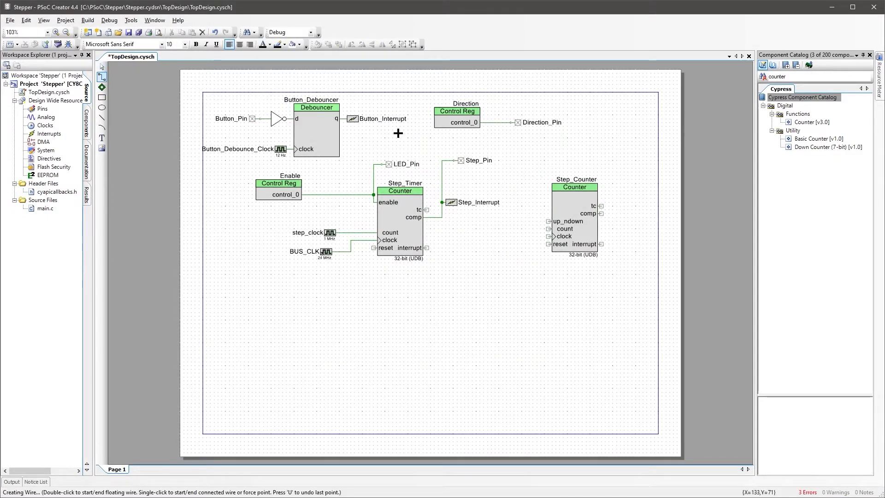
pyautogui.click(551, 220)
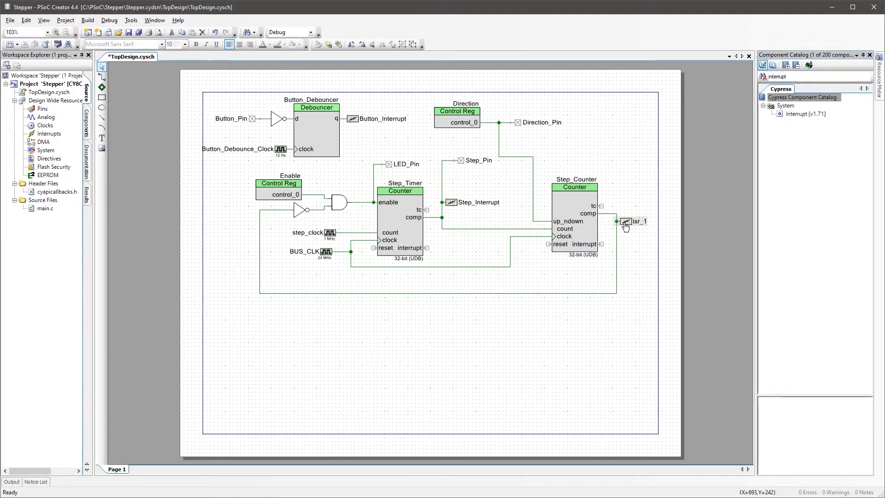
pyautogui.doubleClick(631, 220)
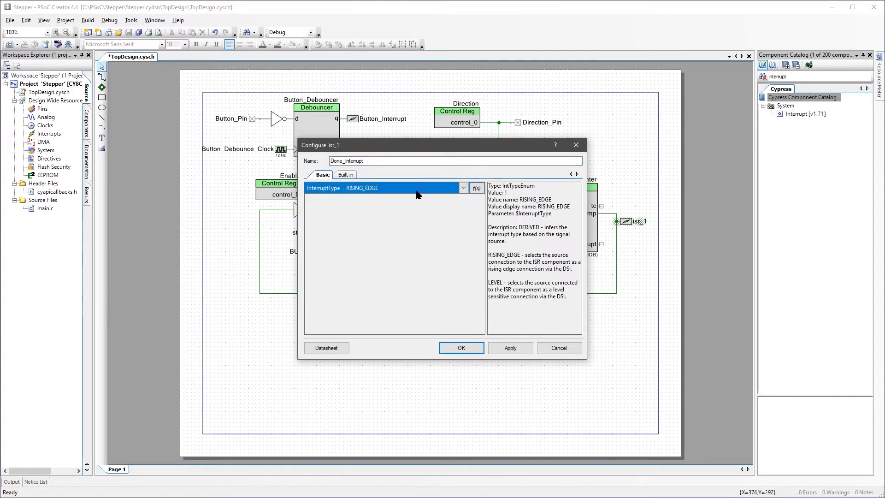
pyautogui.click(462, 348)
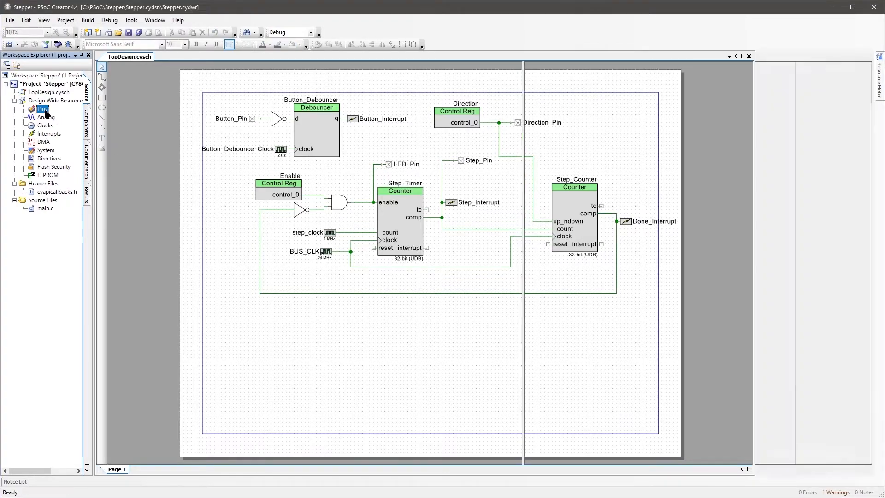
# Review pin assignments, run Build > Generate Application, and reopen the Build menu for settings
pyautogui.doubleClick(43, 109)
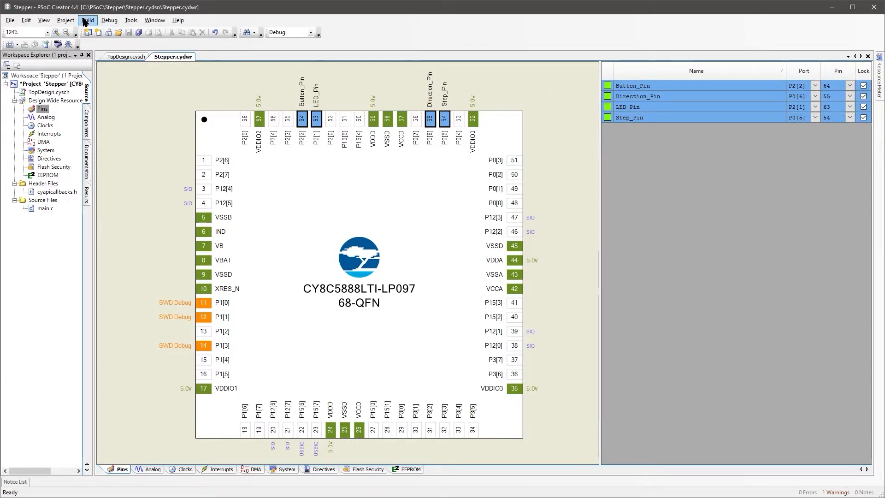
pyautogui.click(88, 19)
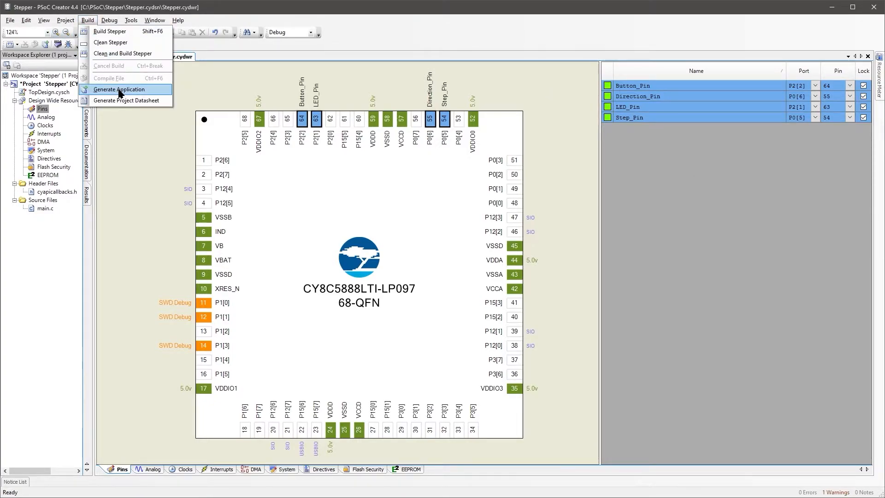
pyautogui.click(124, 90)
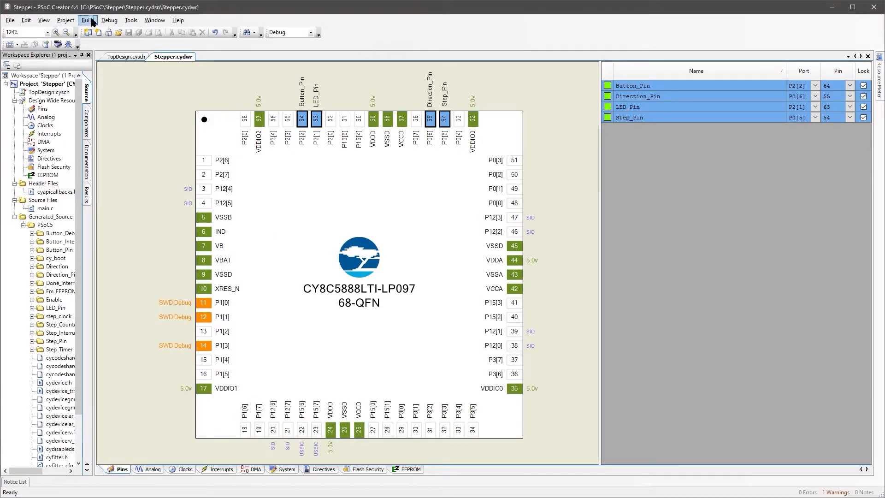
pyautogui.click(87, 20)
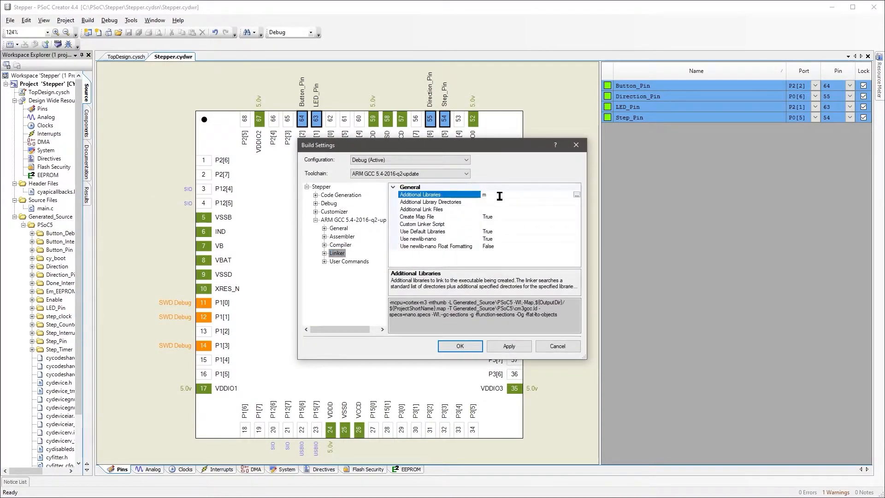
# Confirm the Build Settings with math library m added to the linker
pyautogui.click(460, 346)
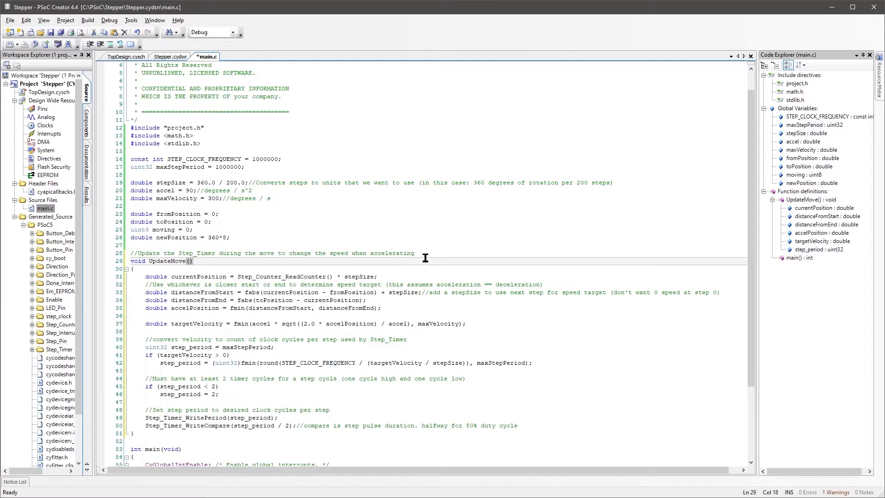
pyautogui.moveTo(428, 258)
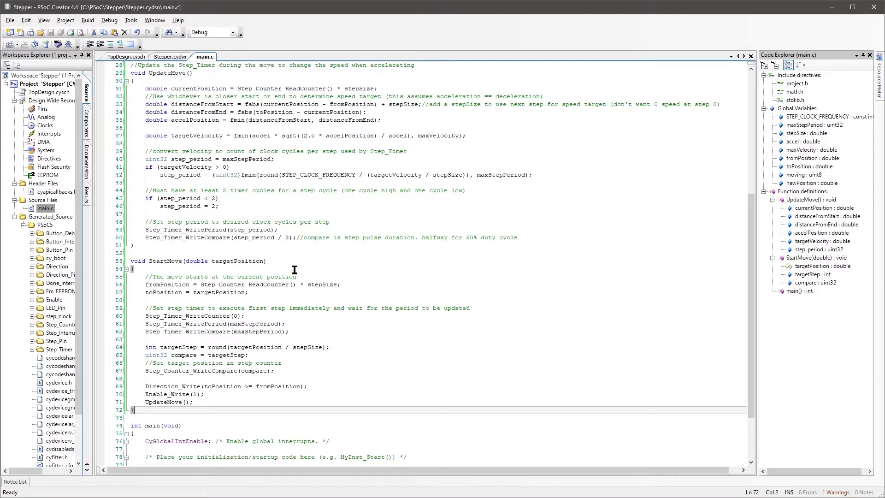
pyautogui.moveTo(291, 296)
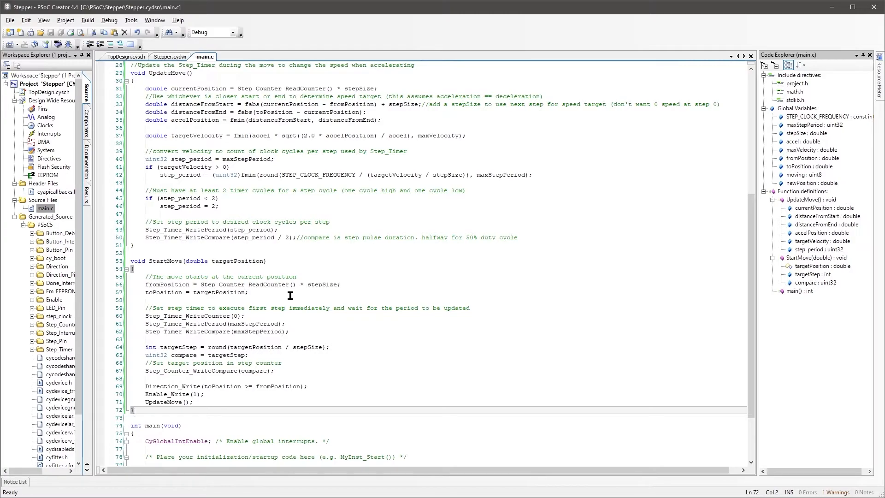
pyautogui.moveTo(288, 321)
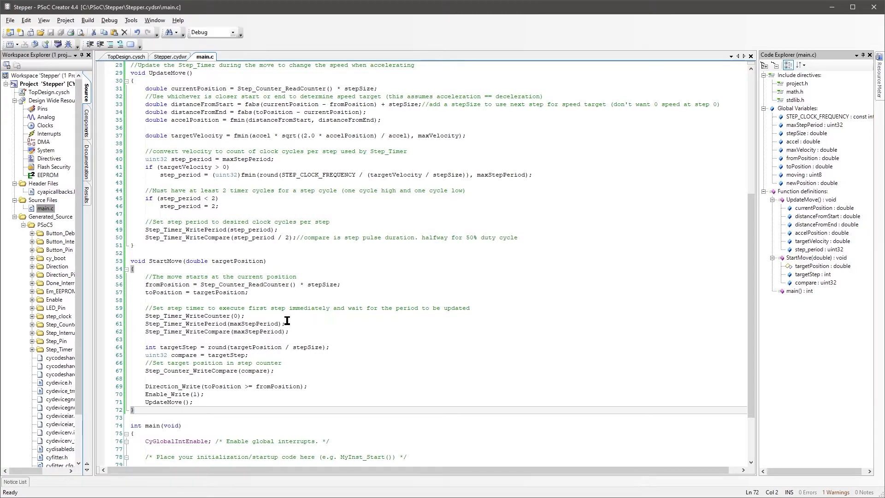
pyautogui.moveTo(292, 331)
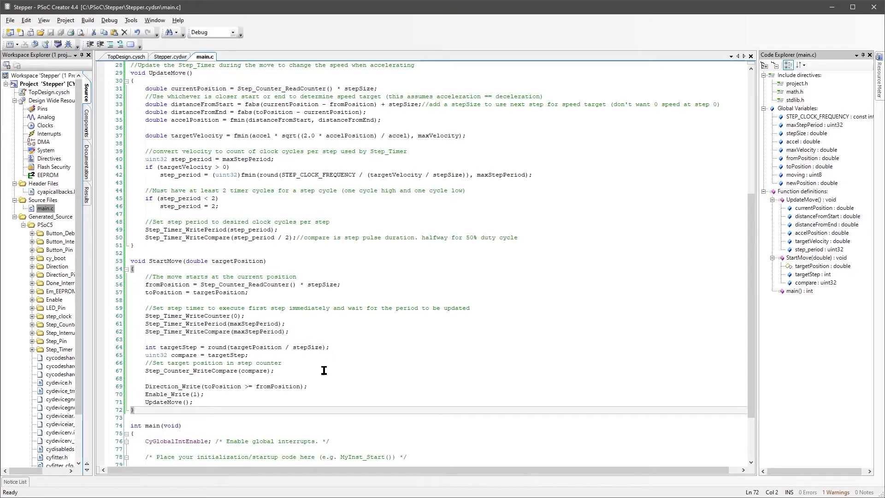
pyautogui.moveTo(316, 379)
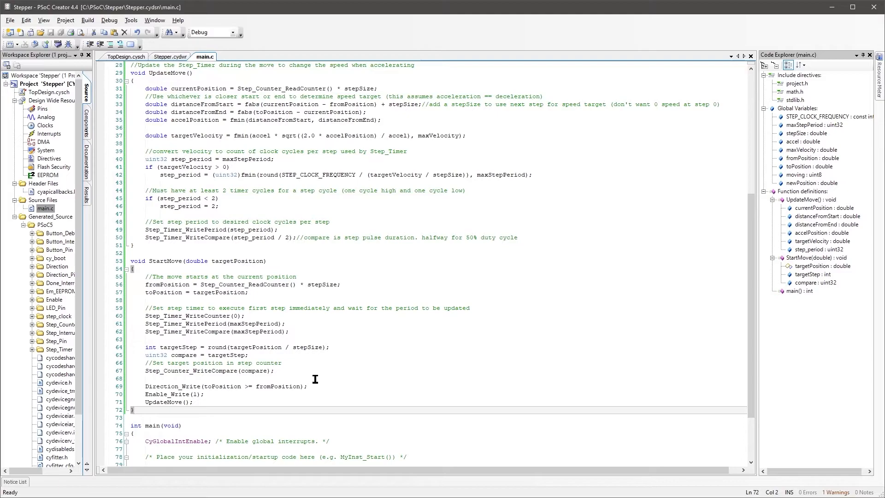
pyautogui.moveTo(276, 396)
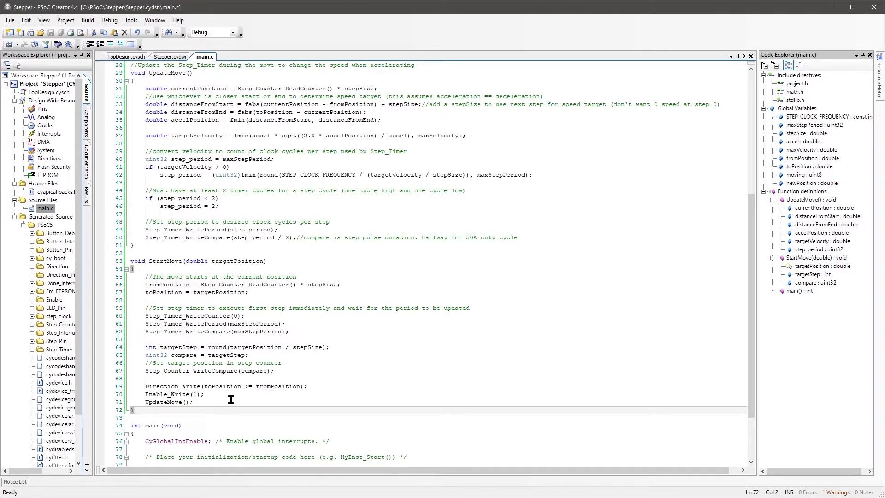
pyautogui.moveTo(296, 409)
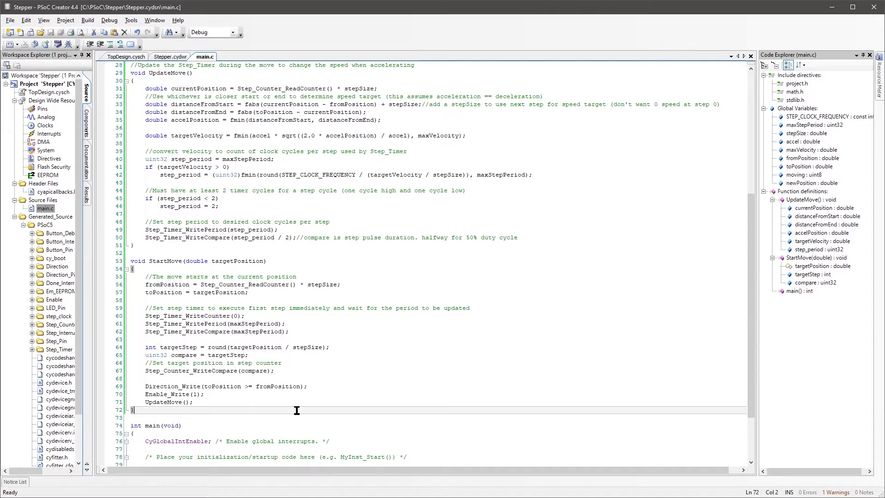
# Begin the CY_ISR(On_Button) interrupt handler below StartMove in main.c
pyautogui.scroll(-3)
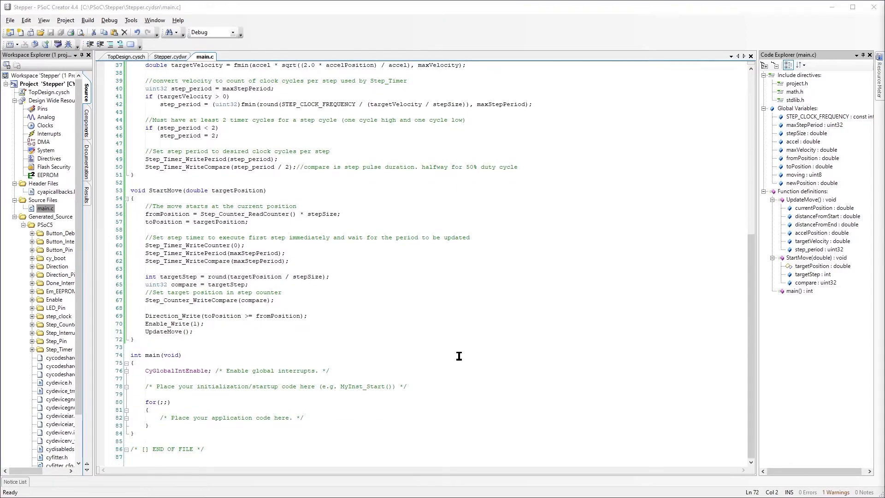
pyautogui.click(164, 346)
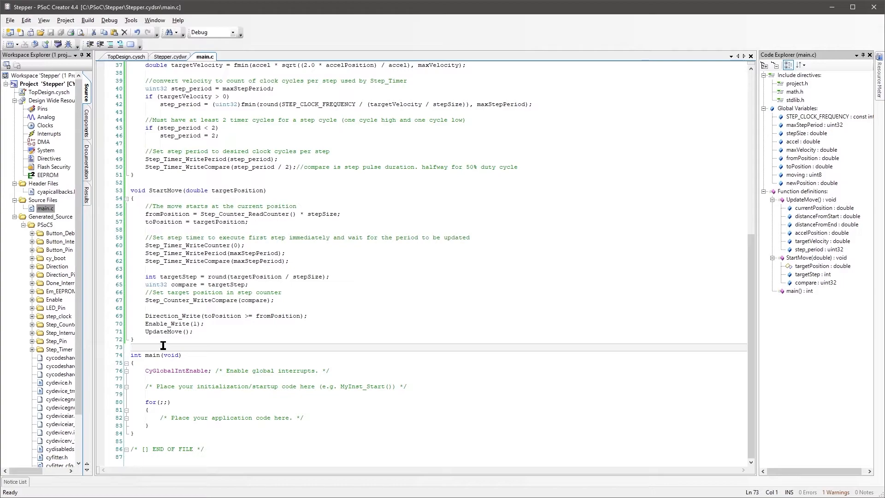
pyautogui.write('CY_ISR(On_Button)')
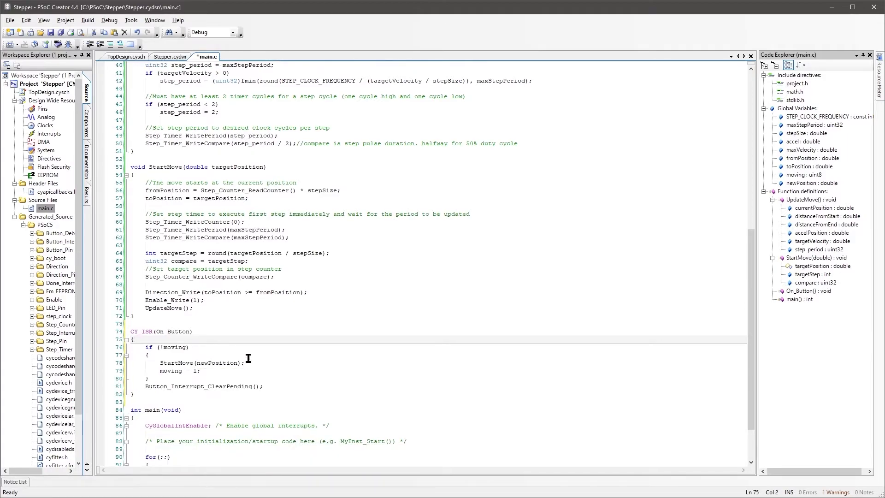
pyautogui.moveTo(240, 371)
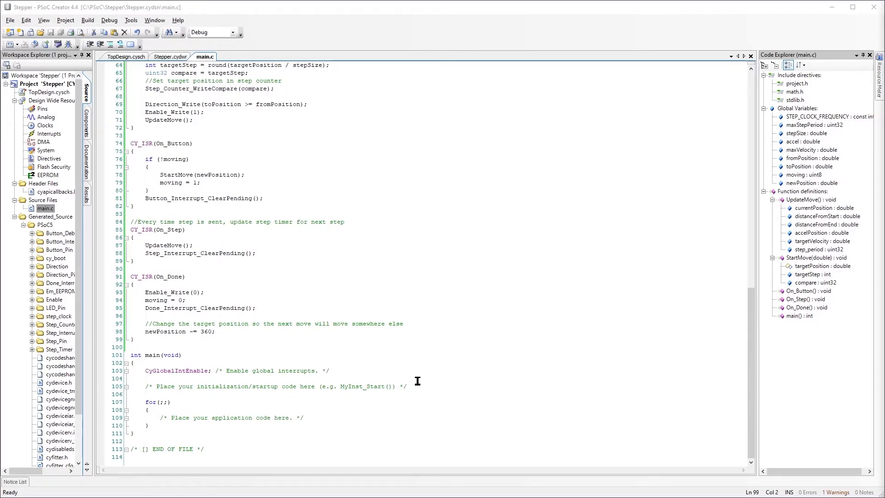
# Add StartEx calls for the interrupts plus Step_Timer_Start and Step_Counter_Start, and clear the loop placeholder comment
pyautogui.write('Step_Interrupt_StartEx(On_Step);')
pyautogui.write('Step_Timer_Start();')
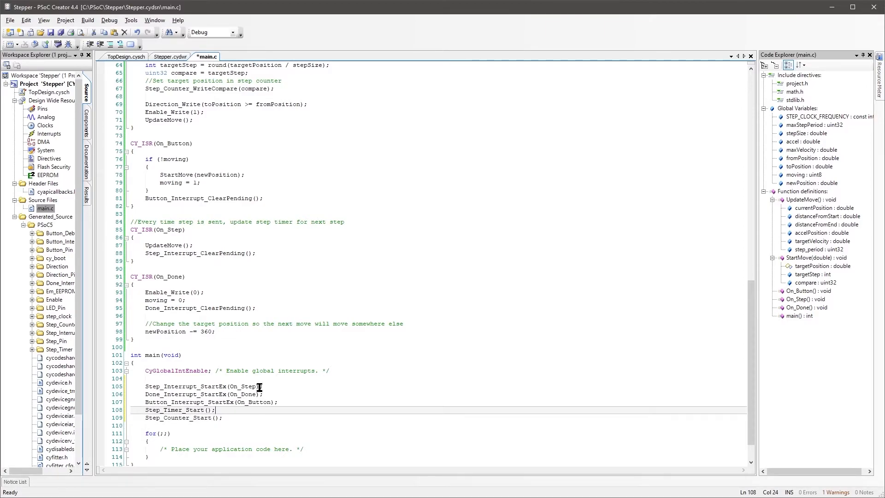
pyautogui.moveTo(280, 389)
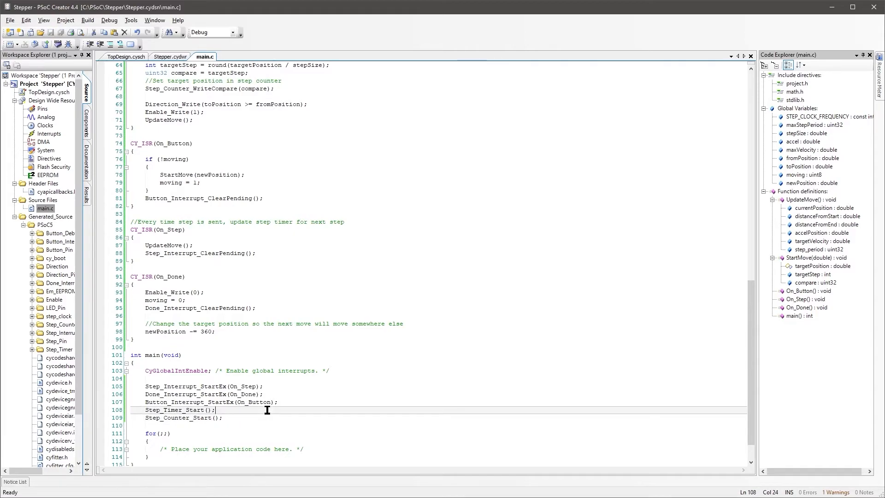
pyautogui.moveTo(304, 419)
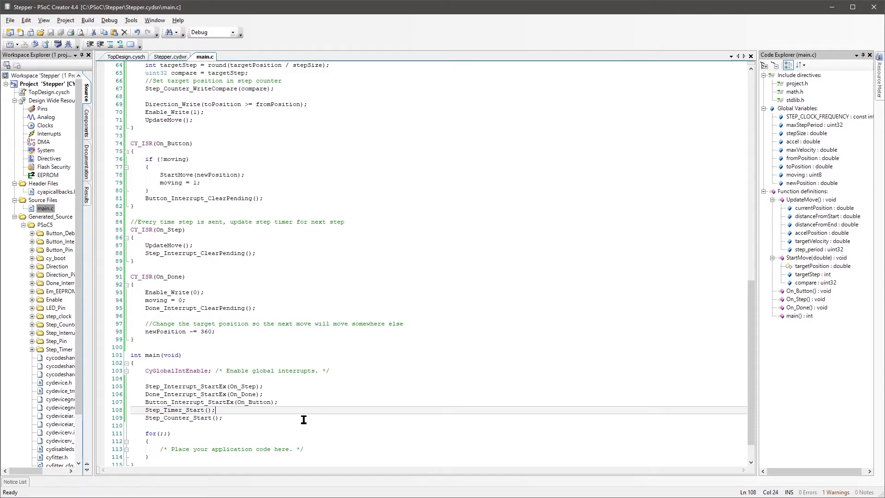
pyautogui.moveTo(315, 449)
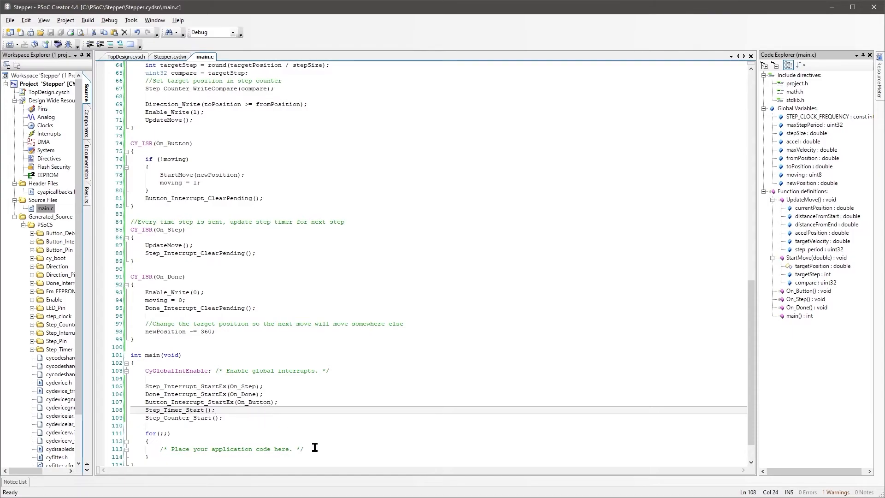
pyautogui.click(302, 441)
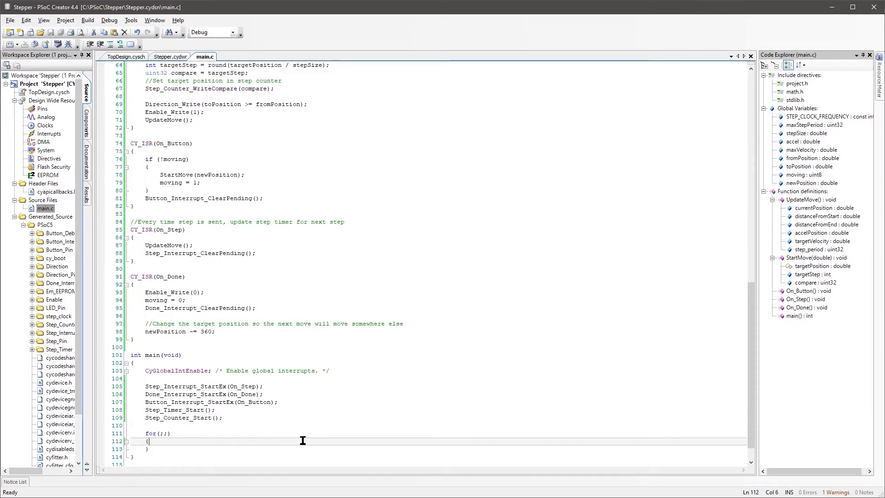
pyautogui.scroll(-3)
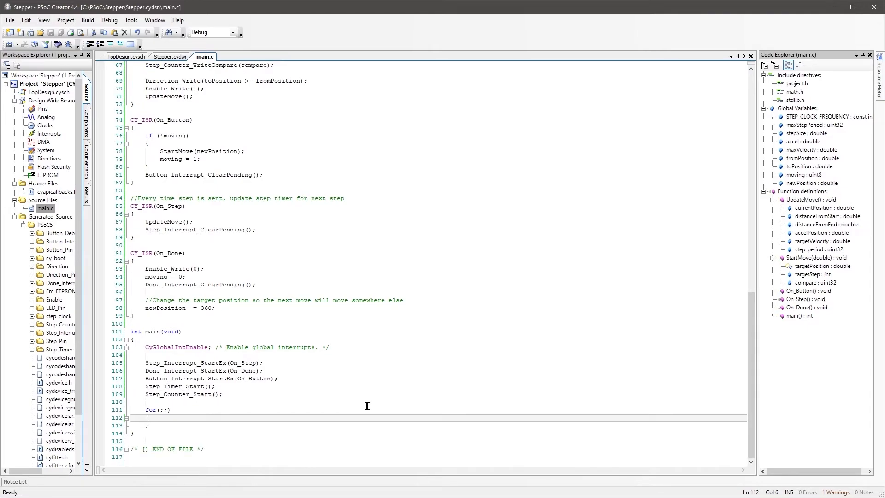